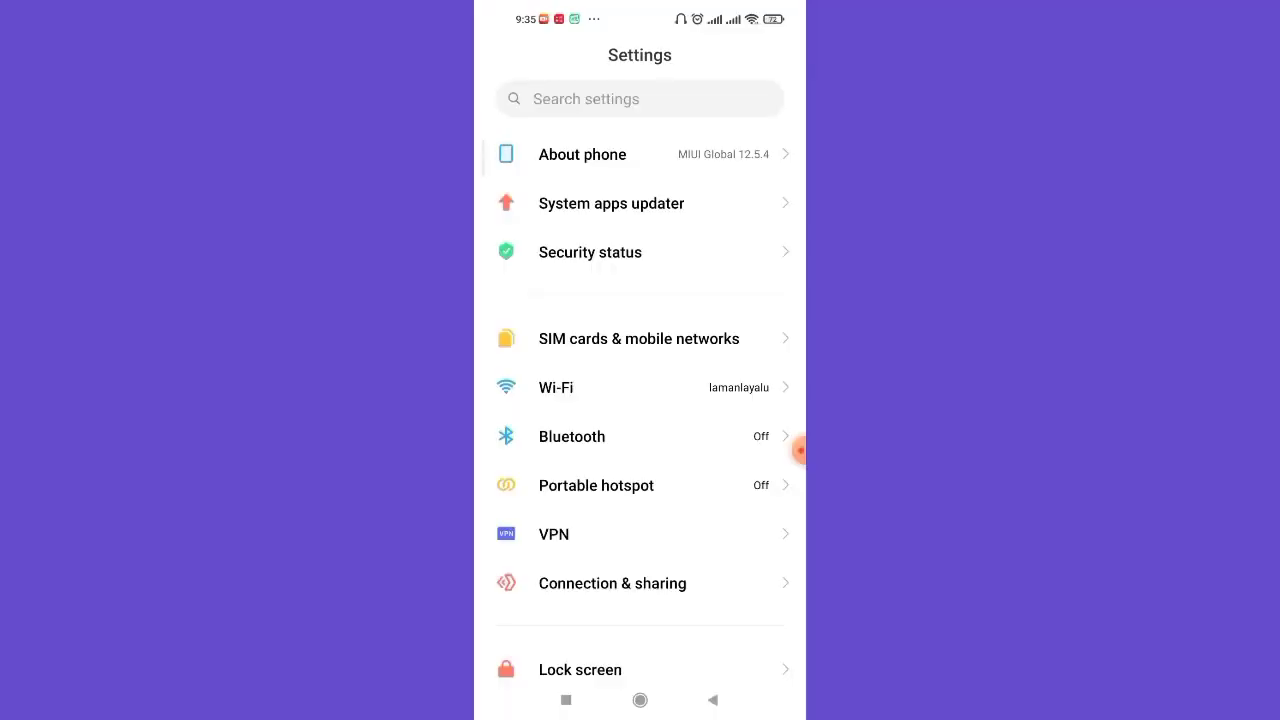
Step: Navigate to Accounts & sync and locate the Google account entry
scroll(down, 3)
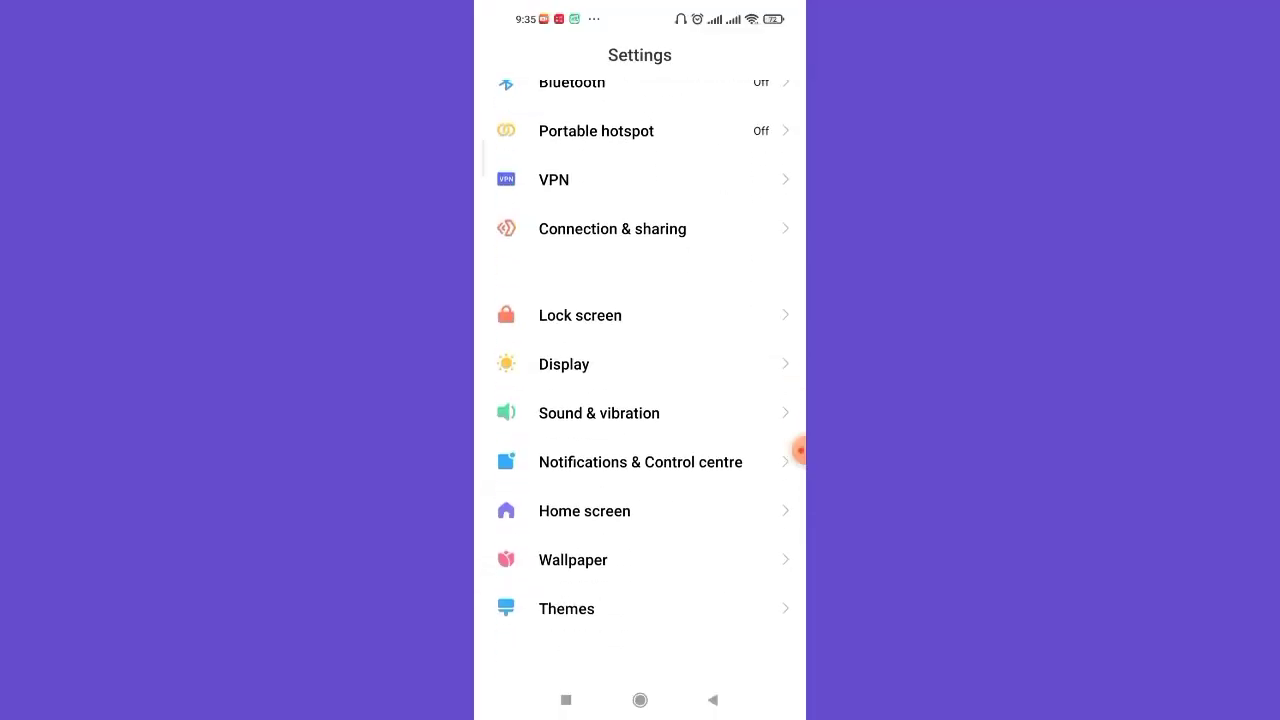
scroll(down, 3)
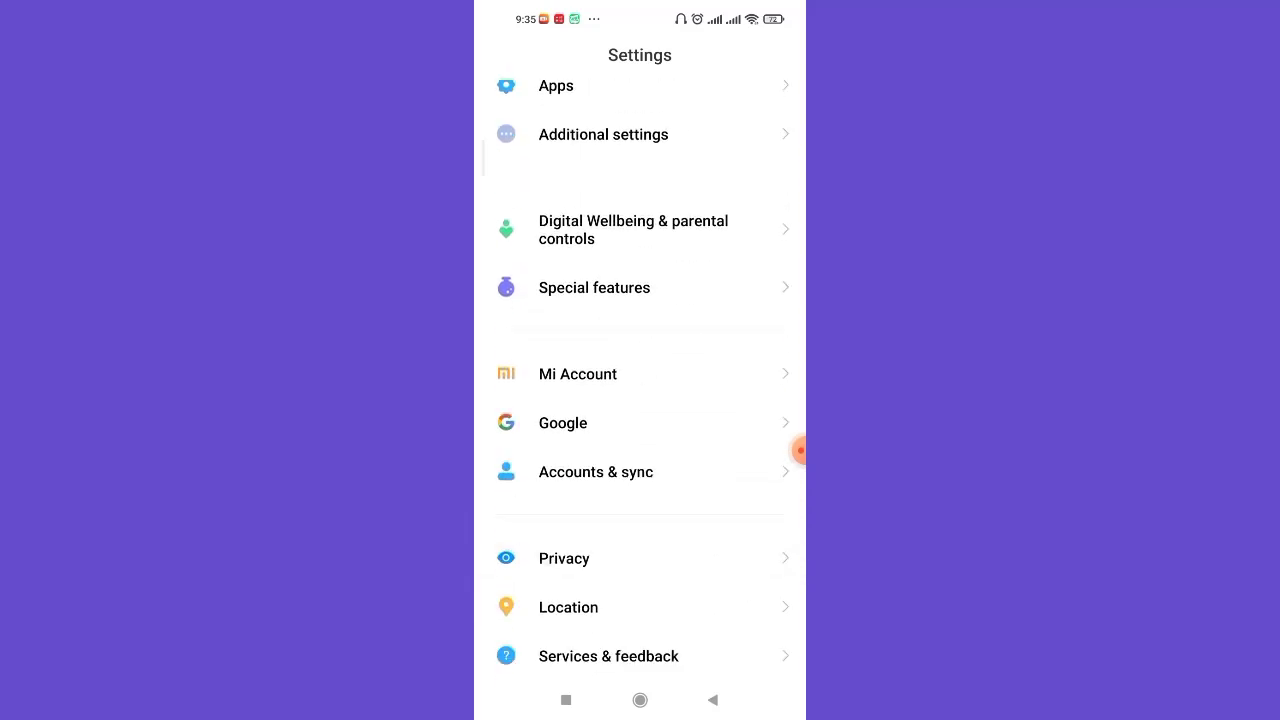
click(596, 472)
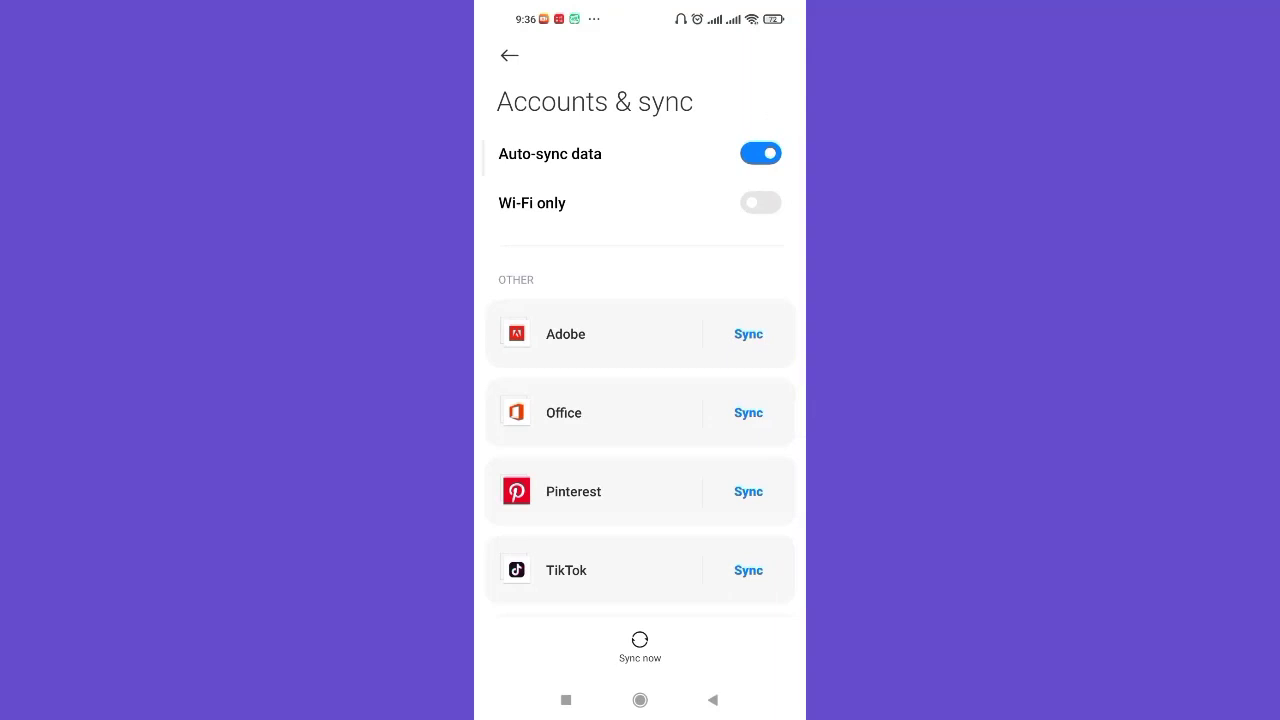
scroll(down, 3)
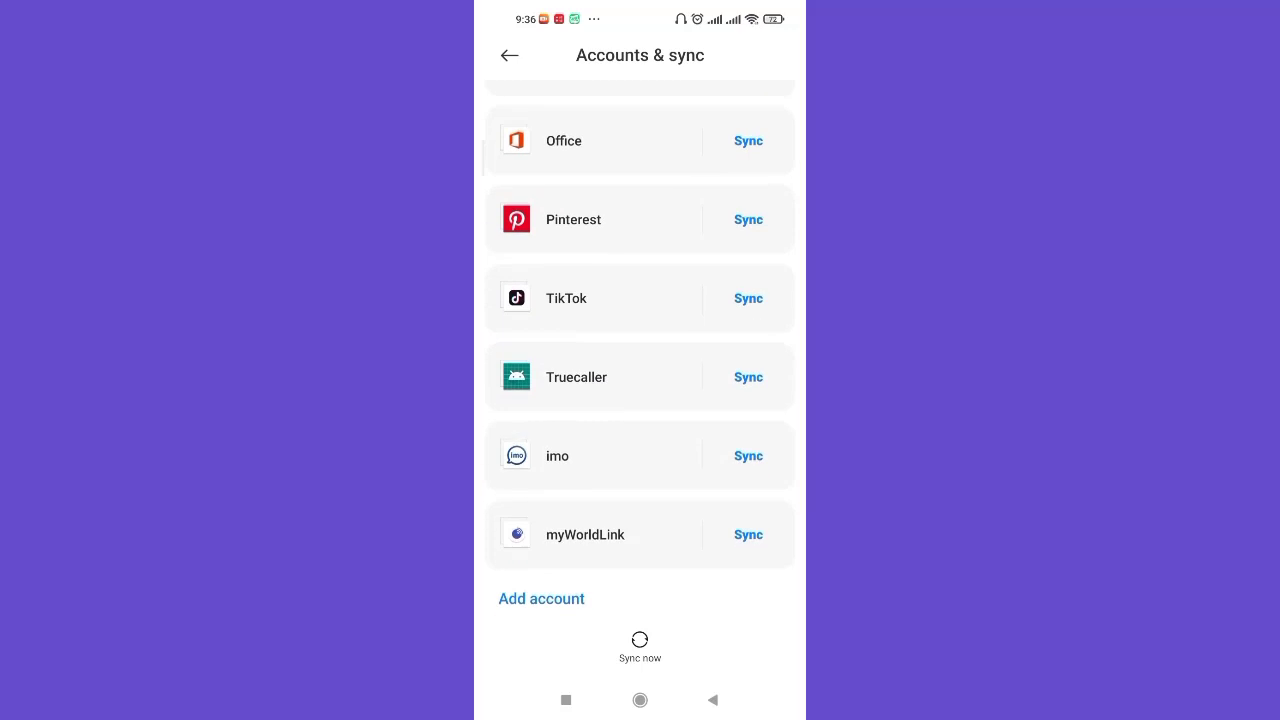
scroll(down, 3)
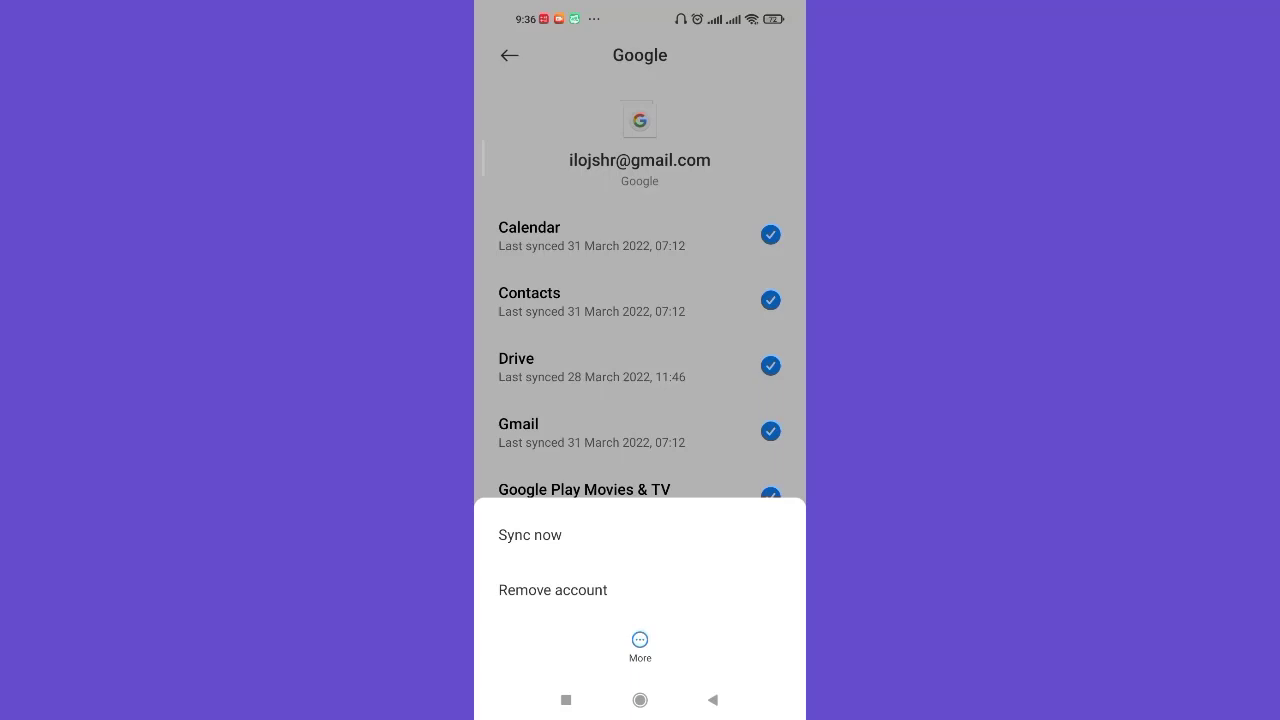
Step: Remove the Google account and confirm the removal, returning to the home screen
click(552, 590)
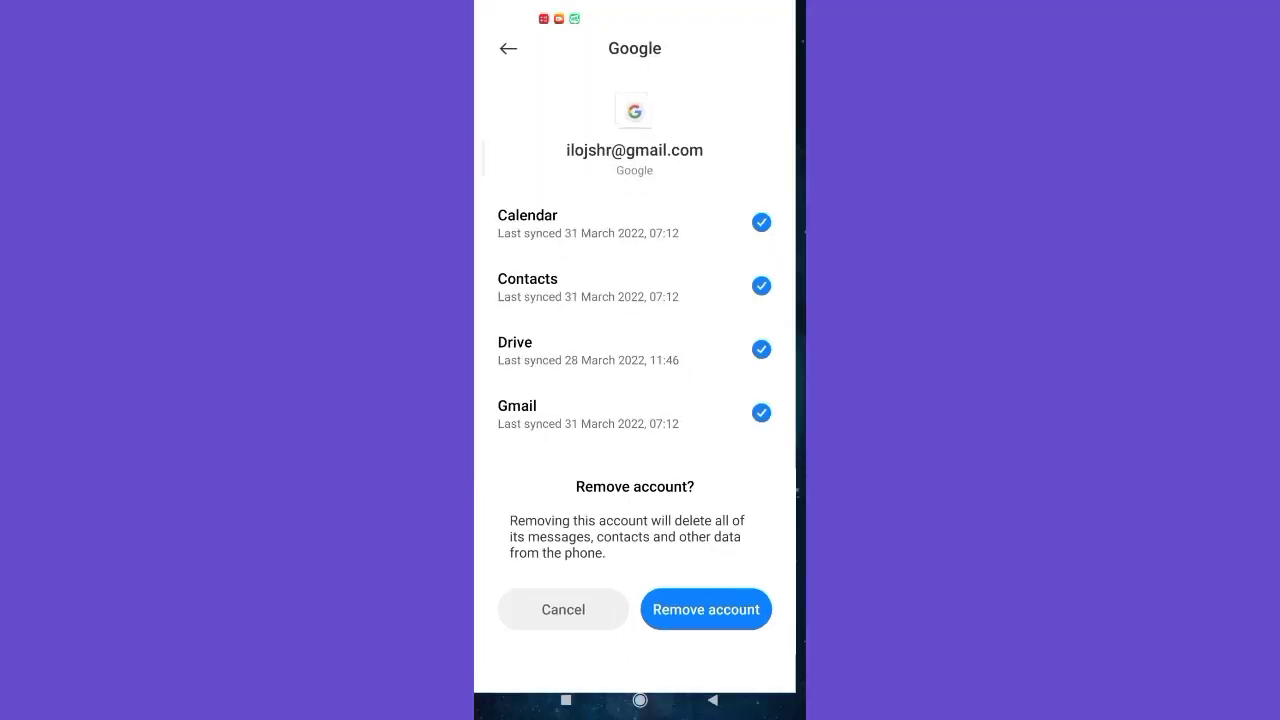
click(706, 608)
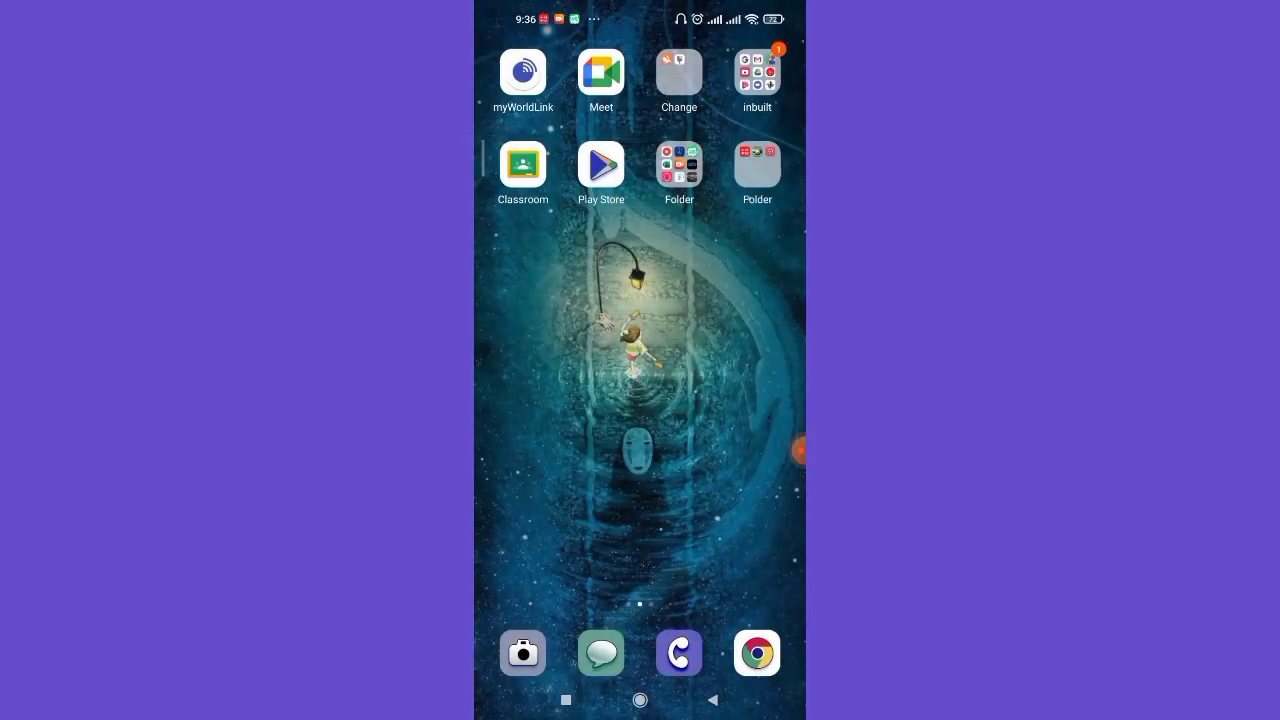